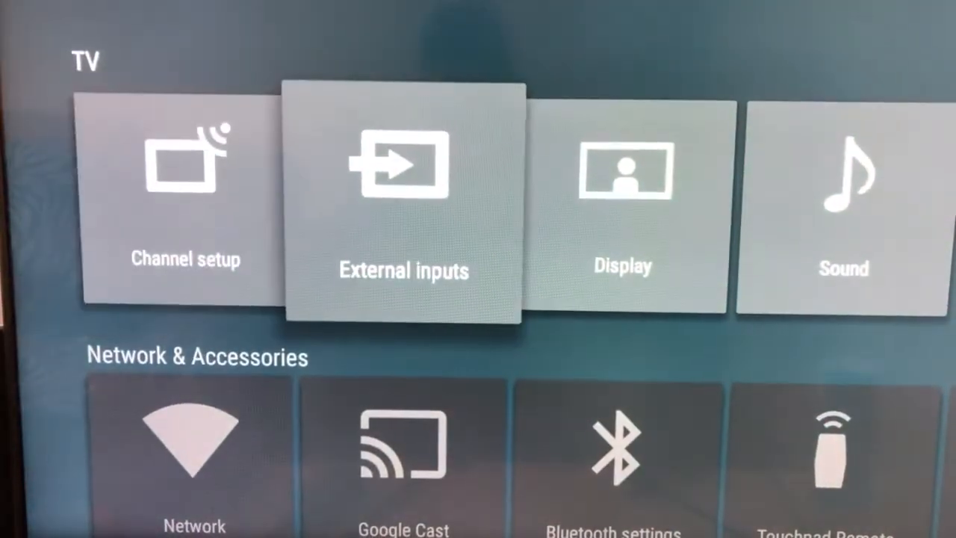
# Step: Navigate to Network & Accessories and open the Bluetooth settings tile
pyautogui.hscroll(3)
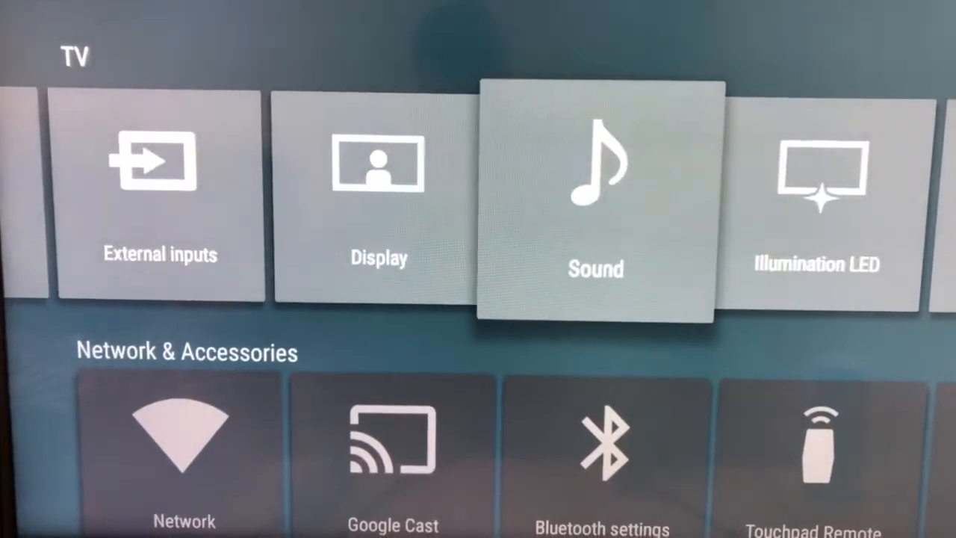
pyautogui.scroll(-3)
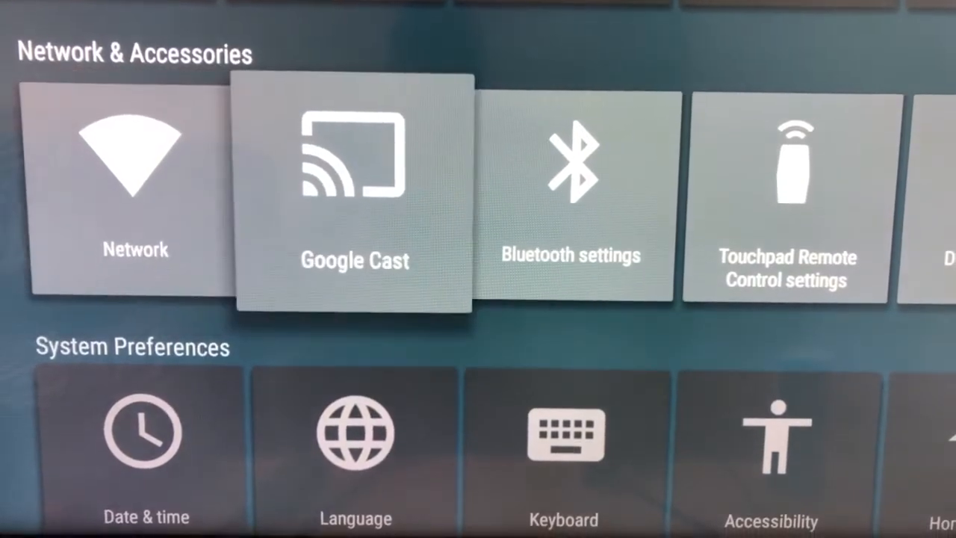
pyautogui.click(571, 187)
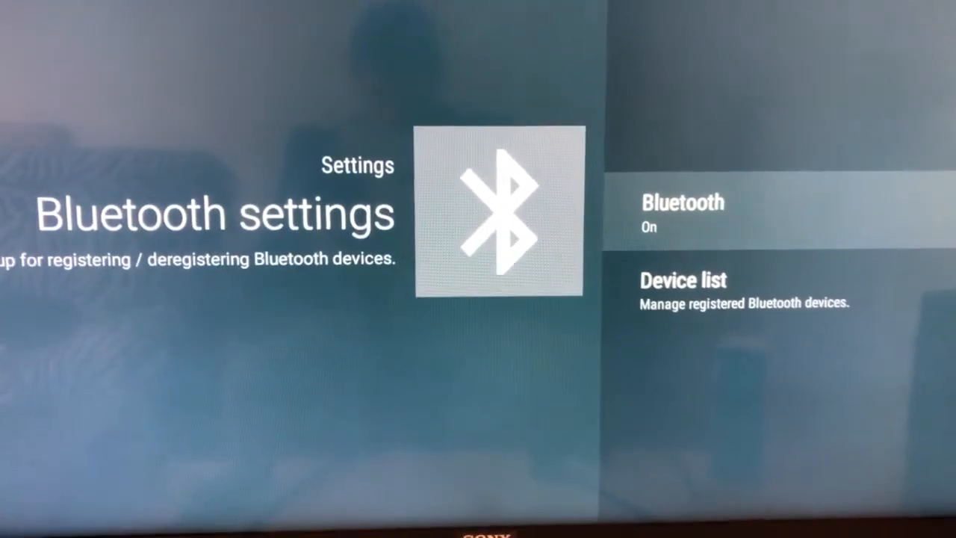
# Step: Set Bluetooth to Off and answer Yes to the disable confirmation prompt
pyautogui.click(682, 213)
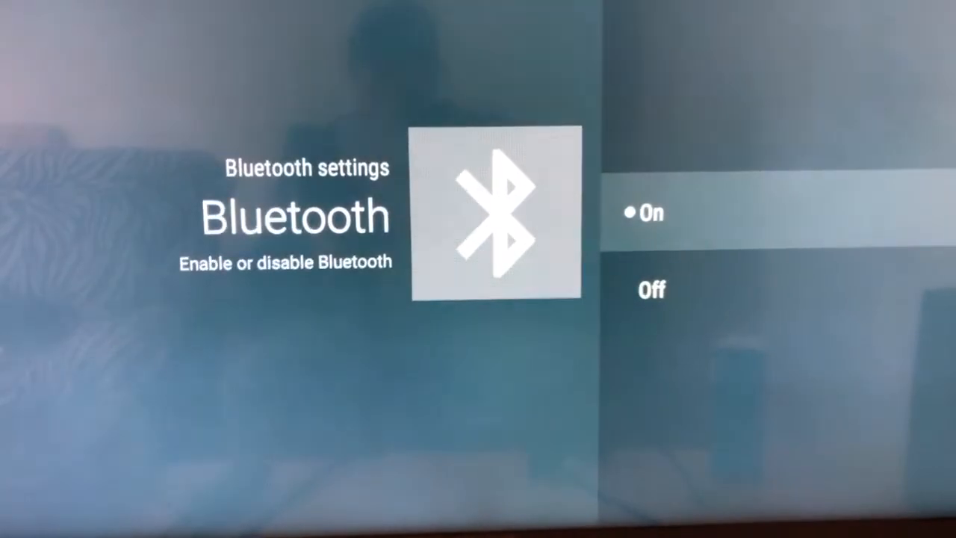
pyautogui.scroll(-3)
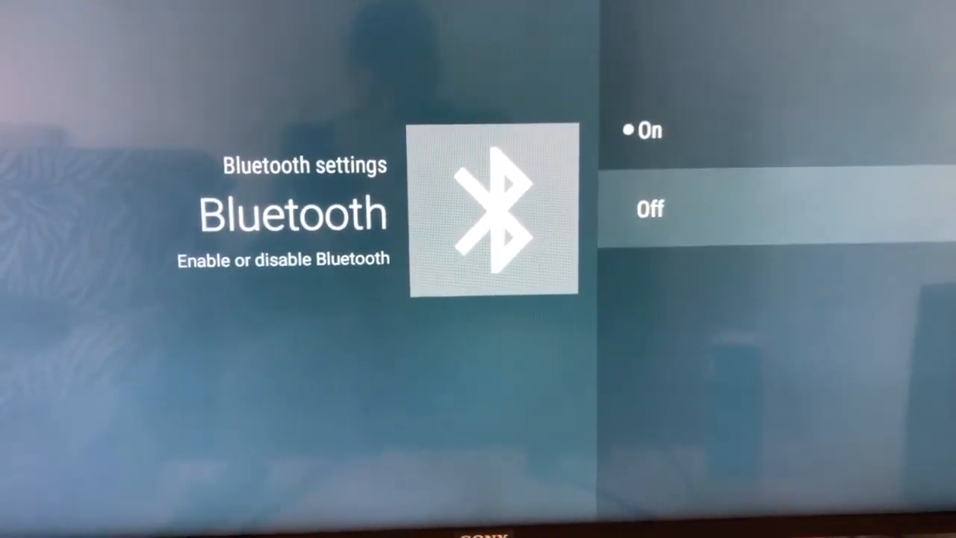
pyautogui.click(649, 209)
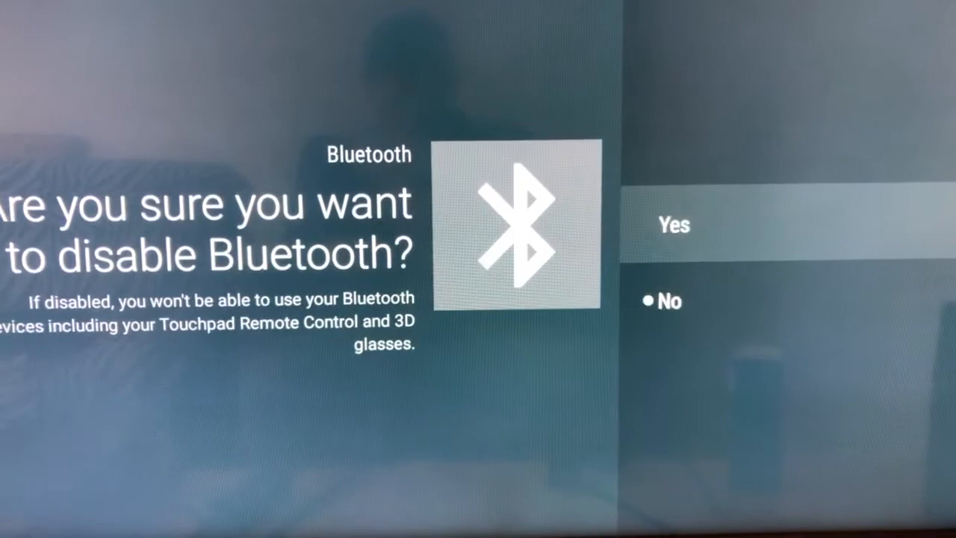
pyautogui.click(674, 225)
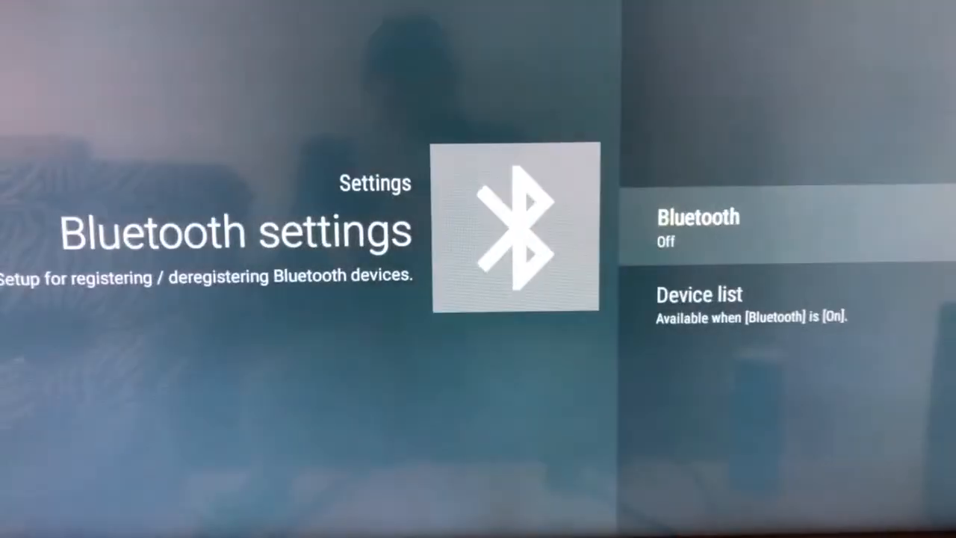